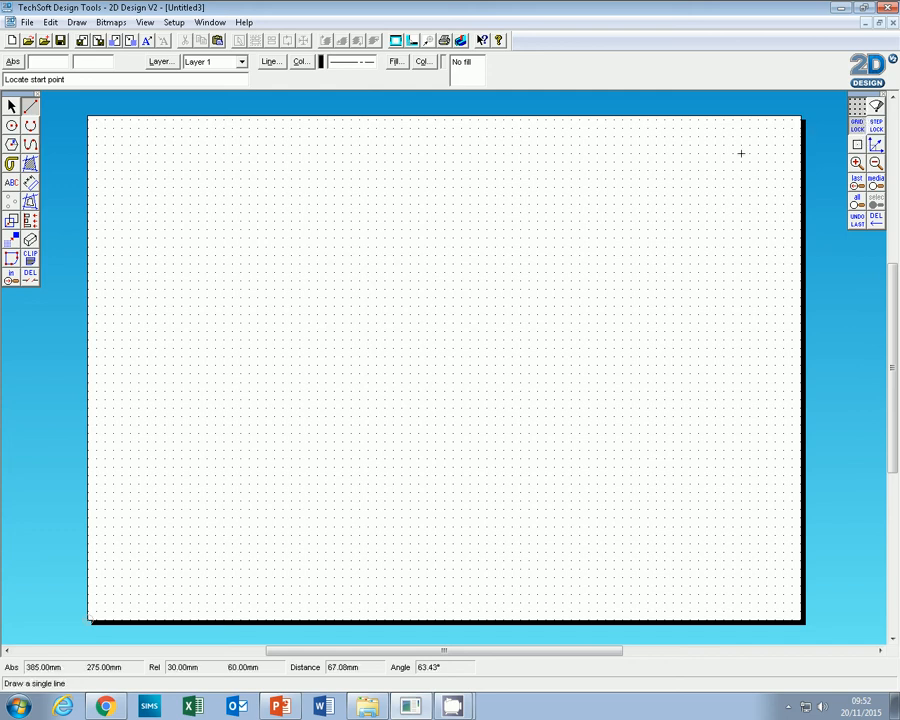
pyautogui.moveTo(224, 238)
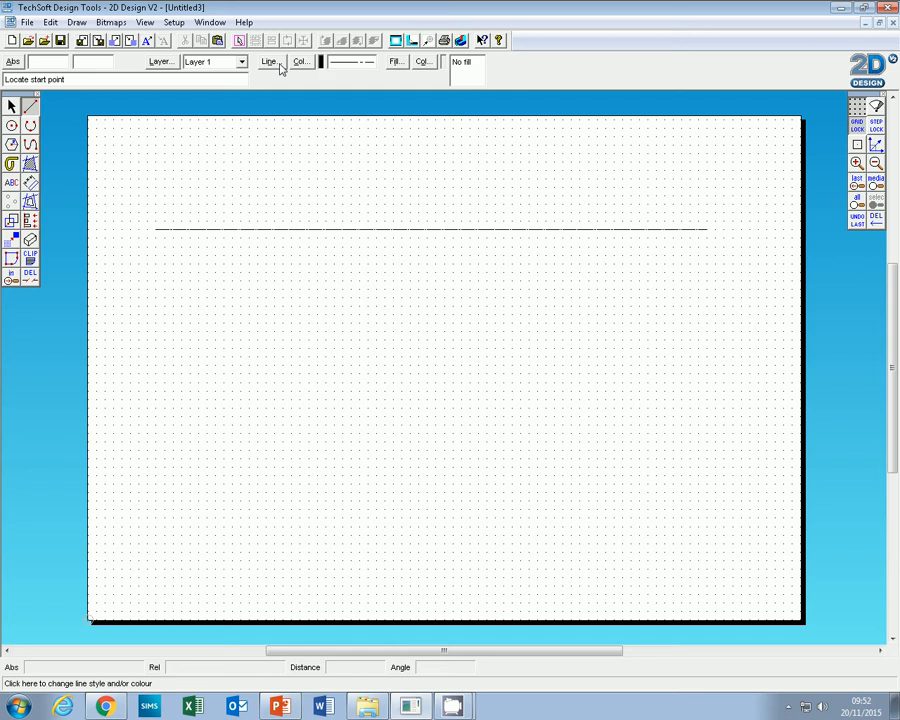
# - Switch the line style to a dashed type ready for the shank line above the centre line
pyautogui.click(268, 68)
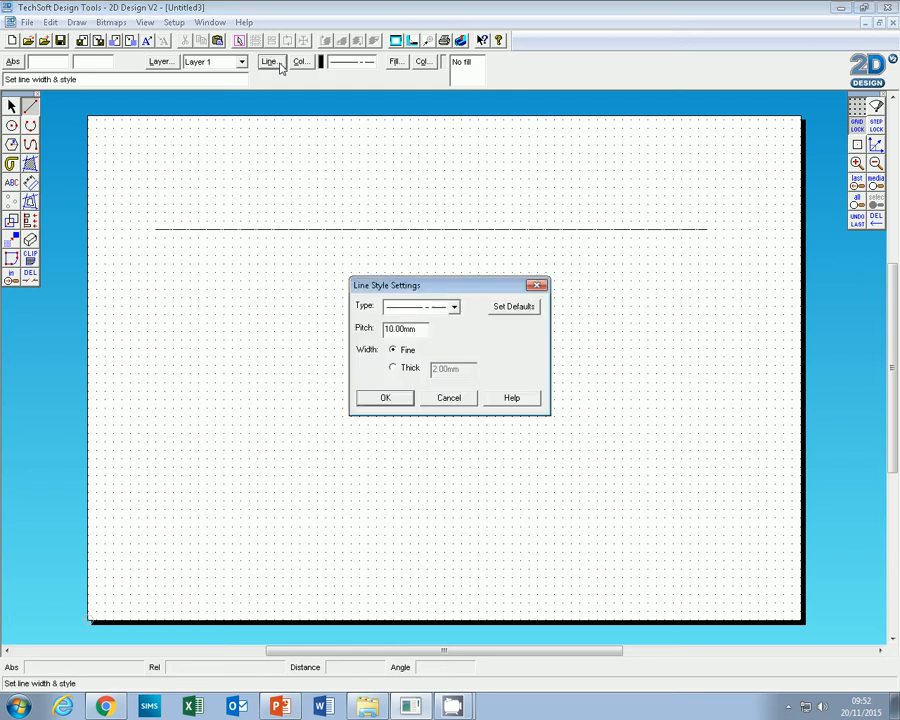
pyautogui.moveTo(516, 306)
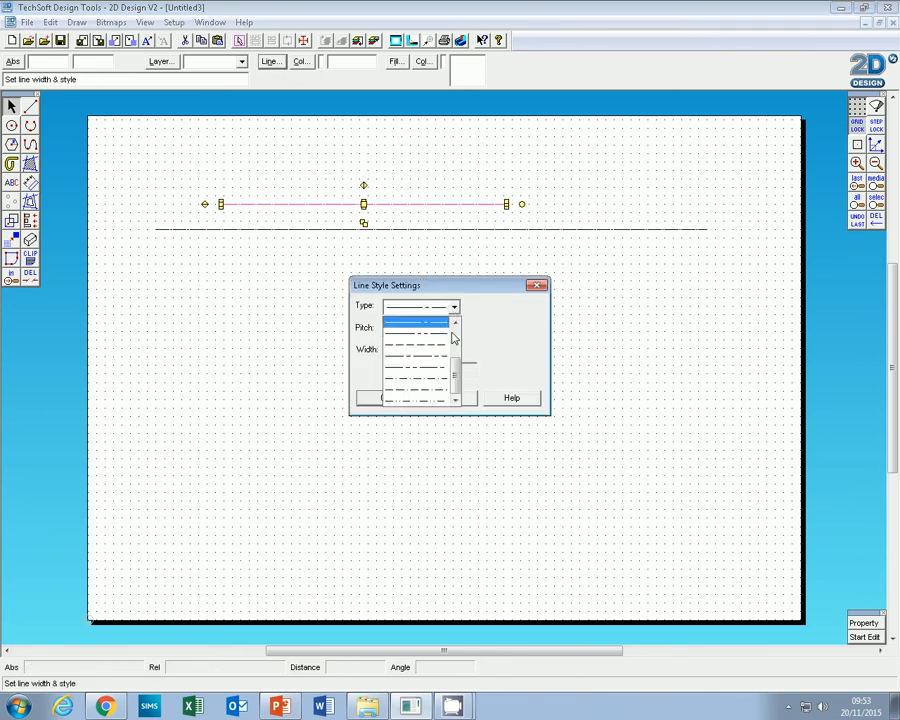
pyautogui.click(412, 306)
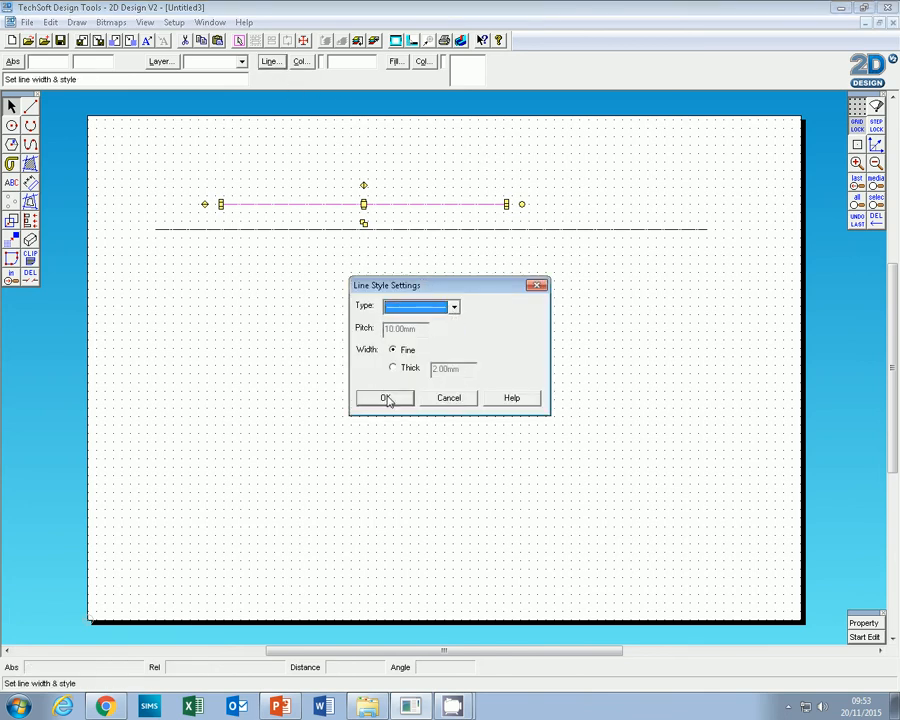
pyautogui.click(384, 398)
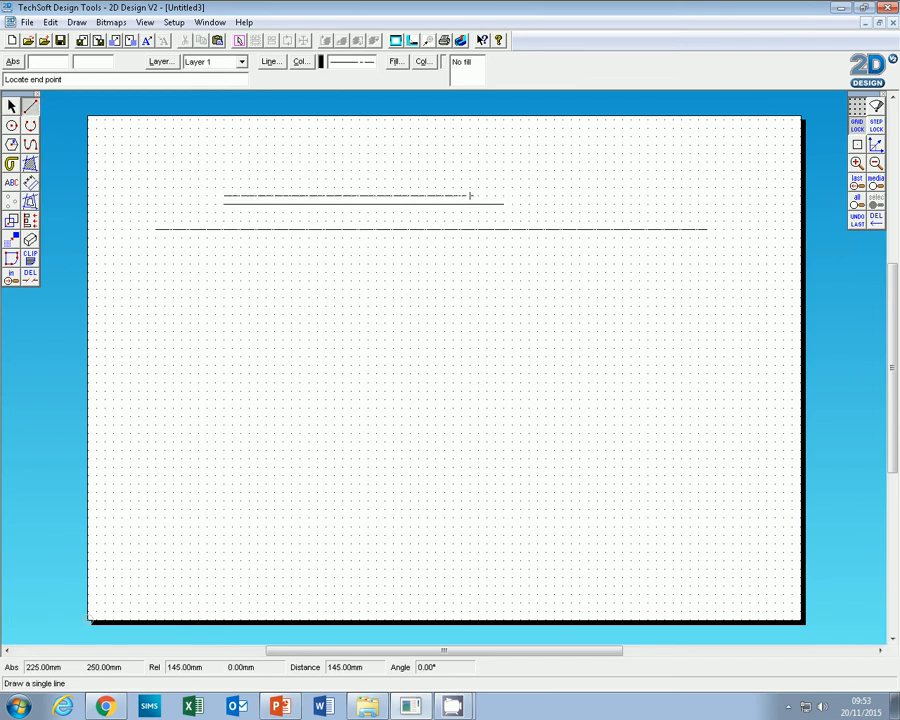
# - Finish the upper shank line and restyle the shank lines with a line type chosen from the Type list
pyautogui.click(478, 198)
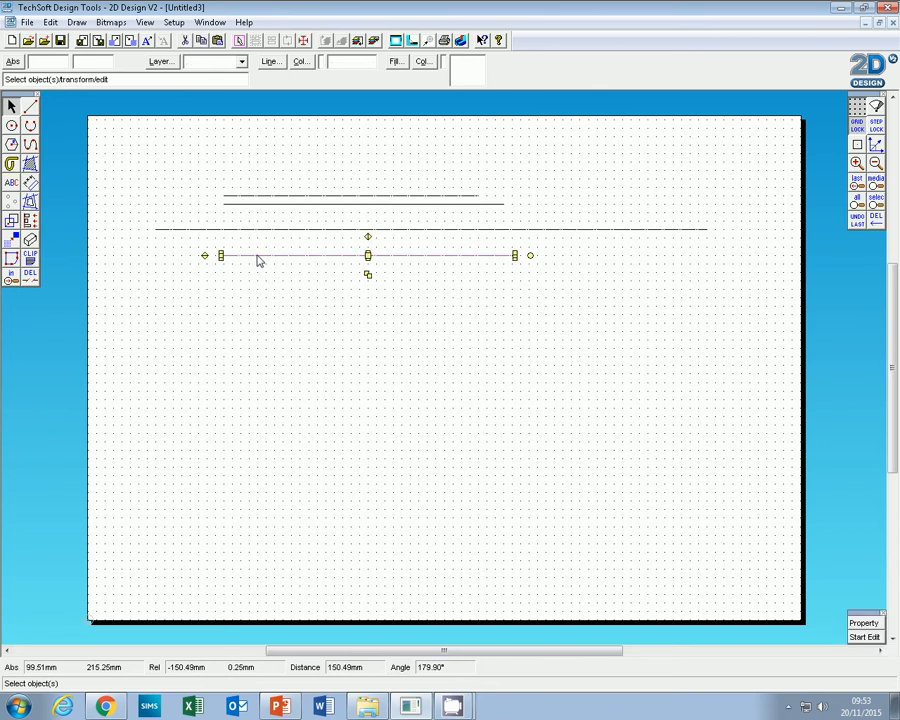
pyautogui.click(272, 64)
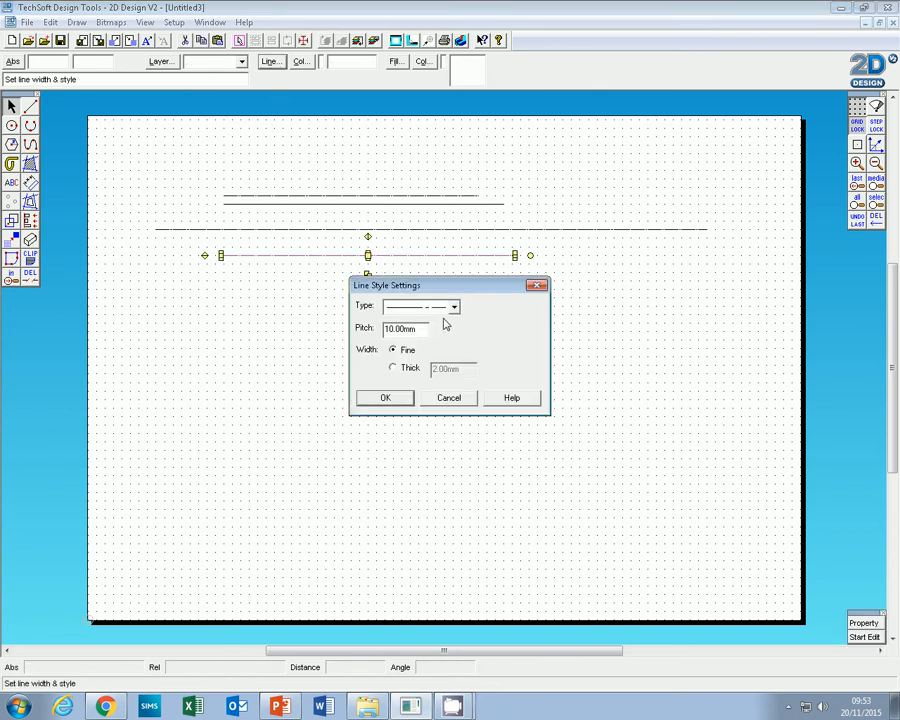
pyautogui.click(454, 308)
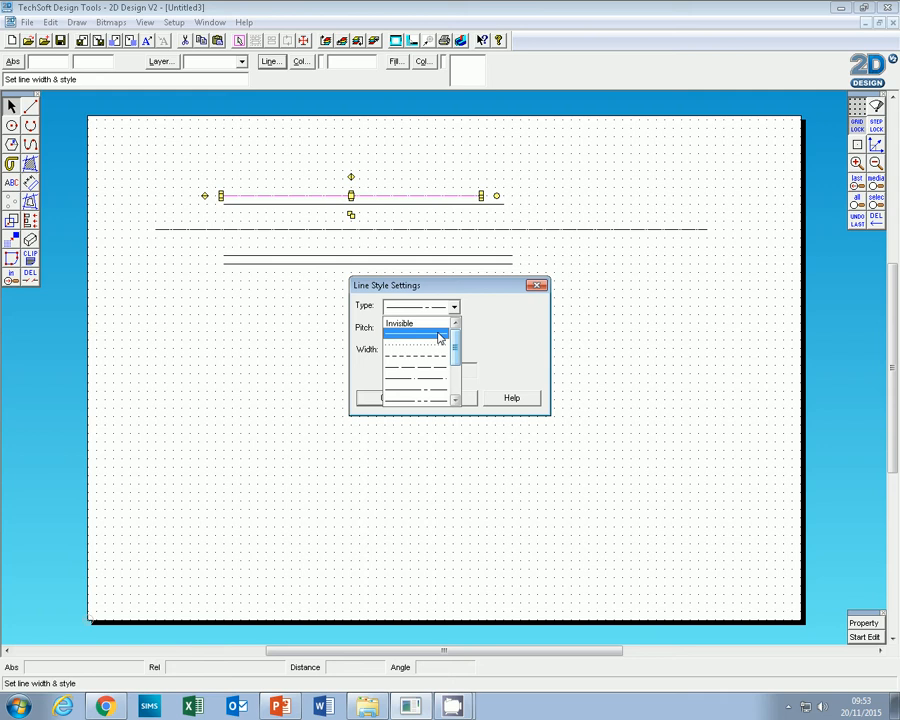
pyautogui.click(412, 336)
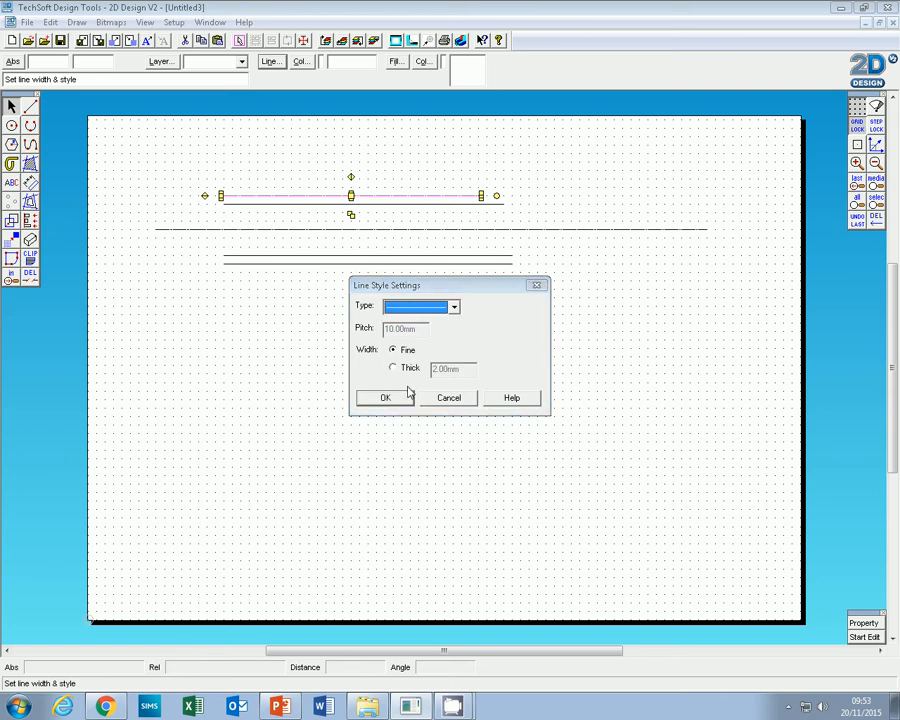
pyautogui.click(384, 398)
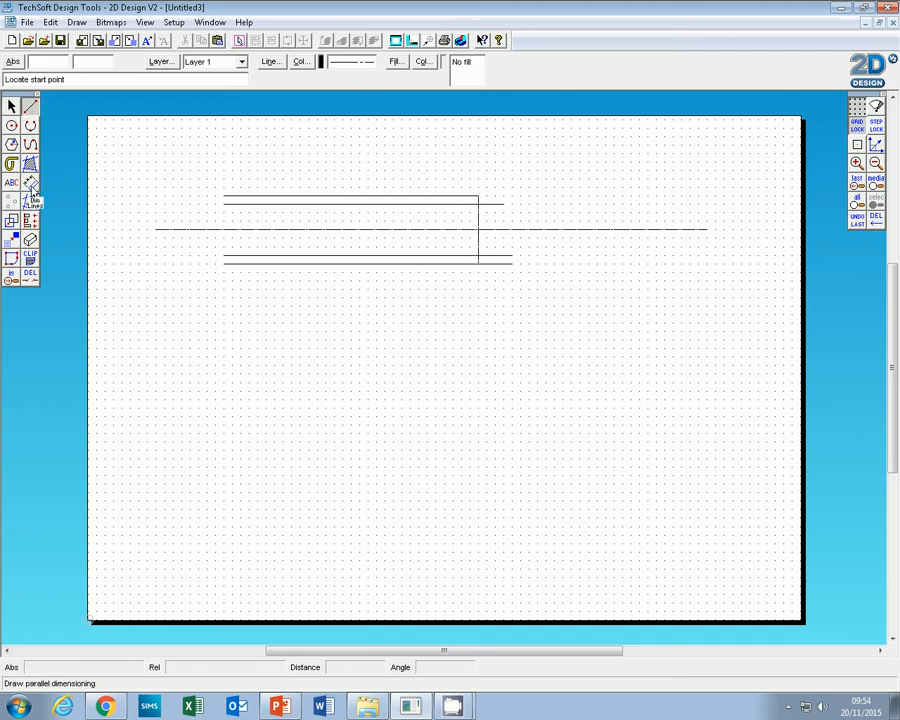
# - Draw the curved arc end through points at the shank end and give it its own line type
pyautogui.click(12, 128)
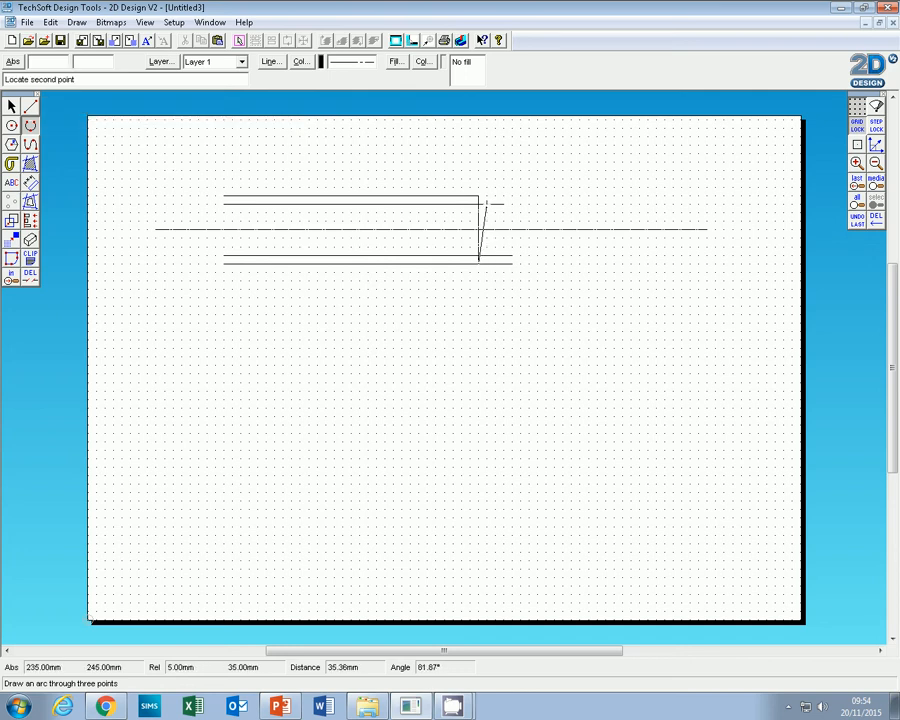
pyautogui.click(420, 180)
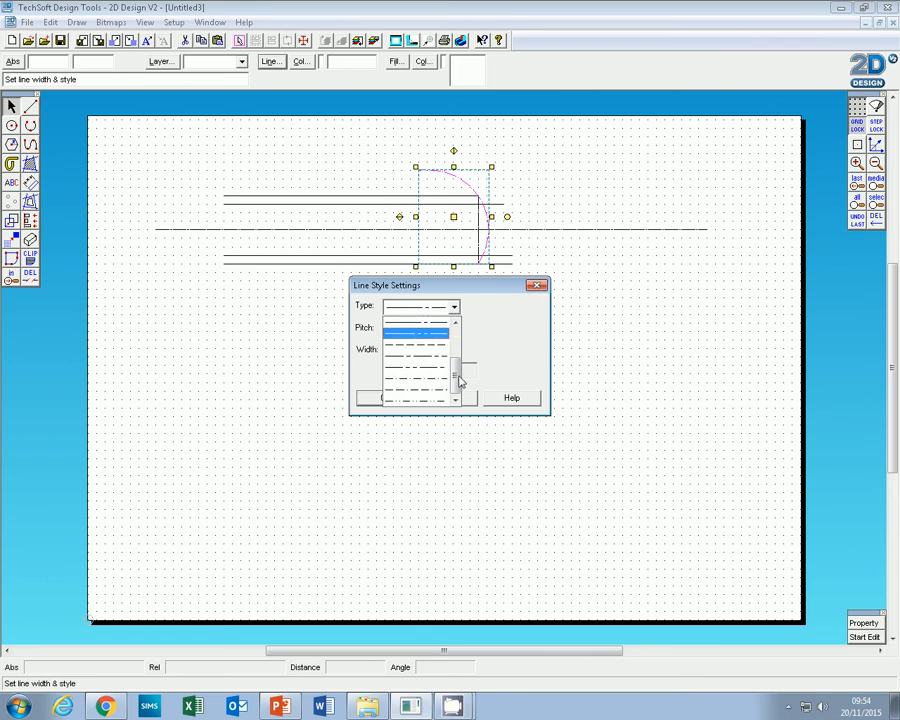
pyautogui.click(536, 284)
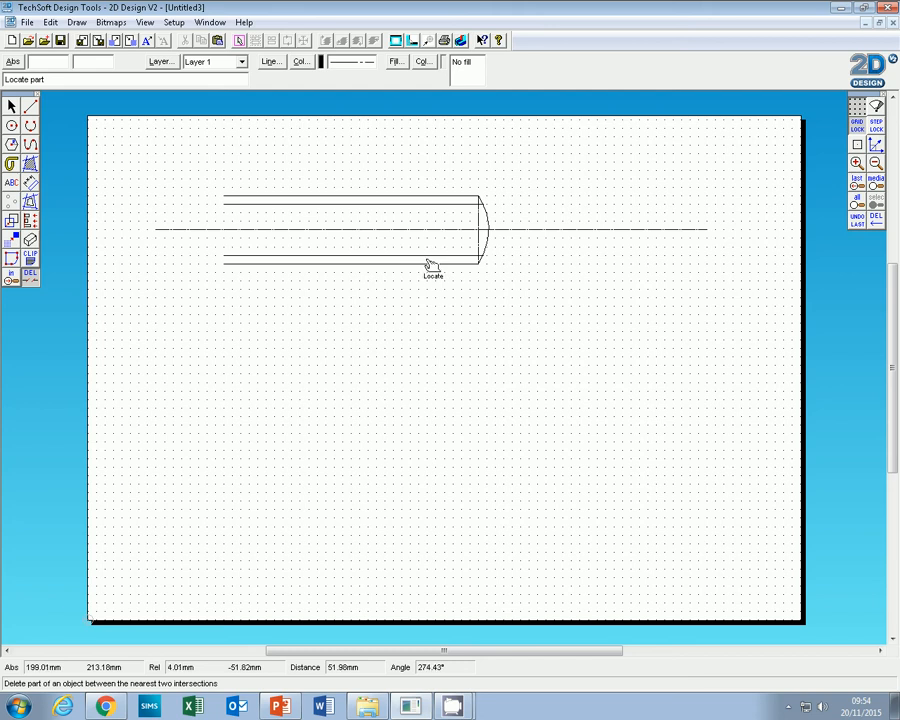
# - Delete the overhanging line piece beyond the end line with Delete part
pyautogui.click(852, 164)
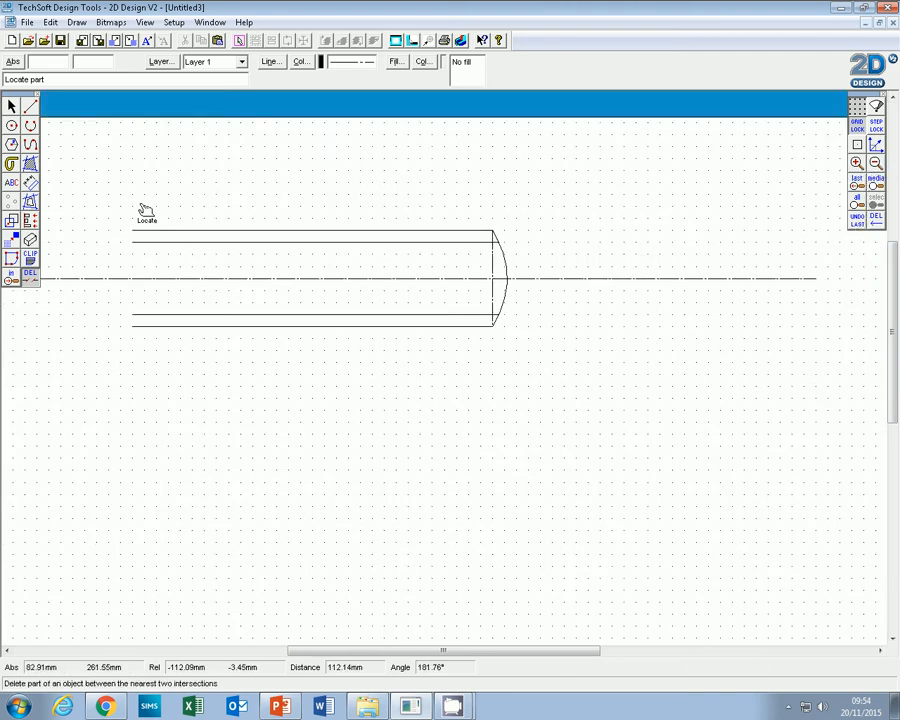
pyautogui.moveTo(136, 364)
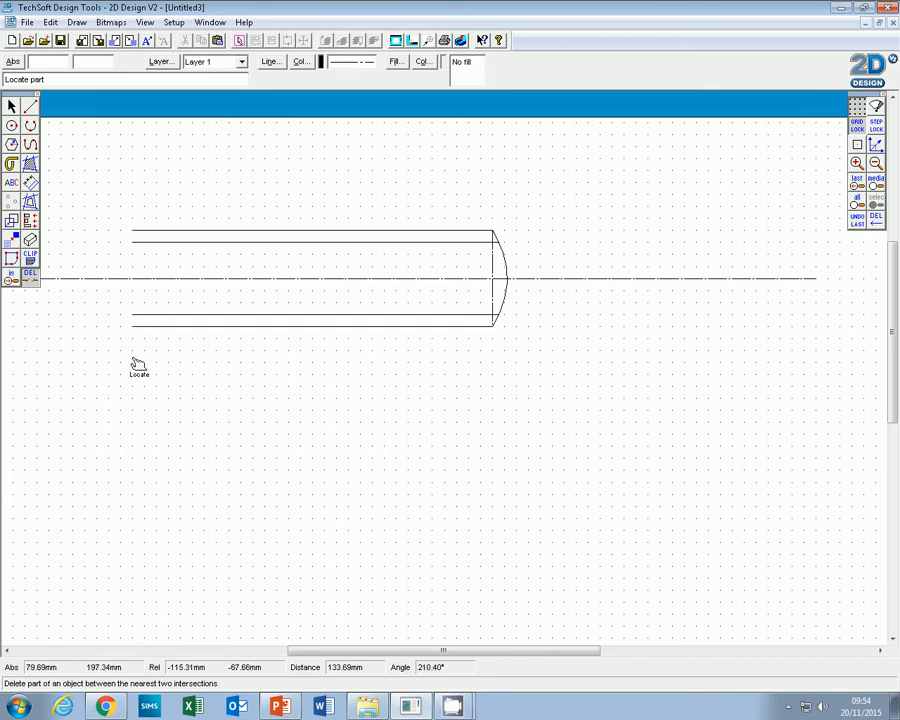
pyautogui.moveTo(132, 374)
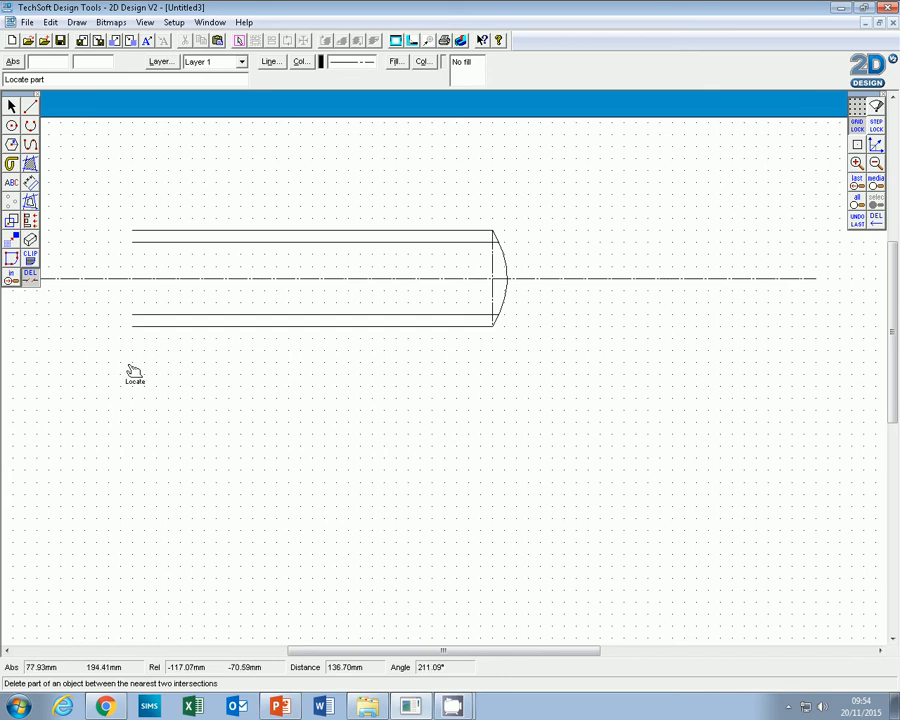
pyautogui.moveTo(140, 390)
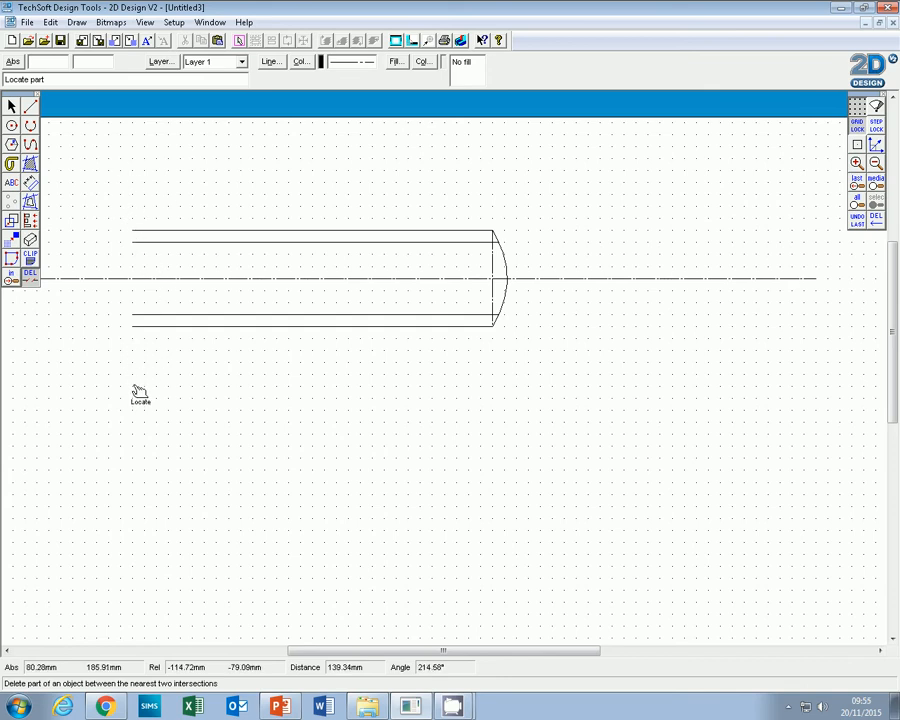